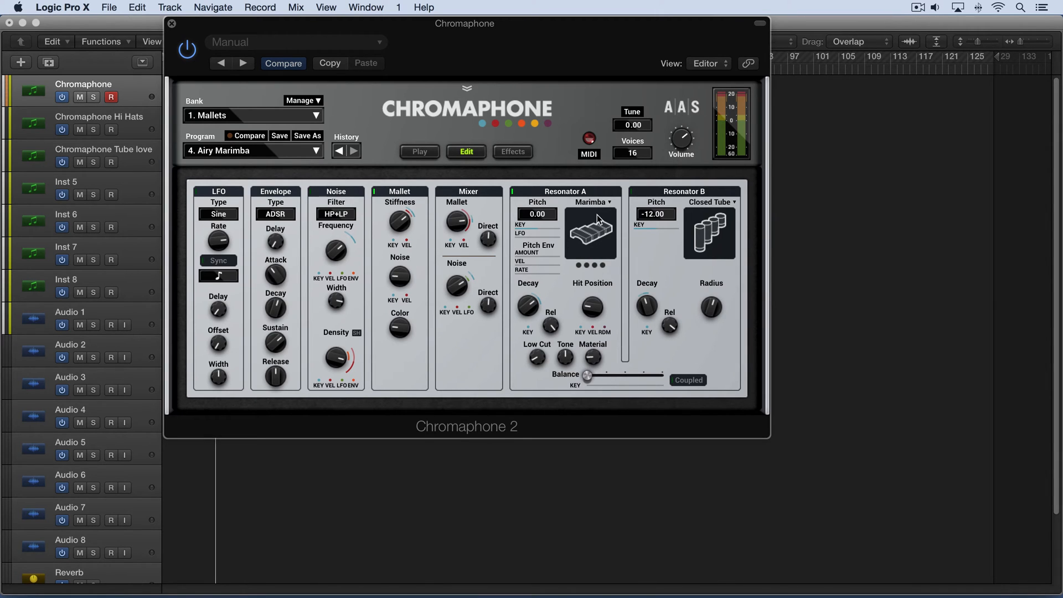
mouse_move(603, 206)
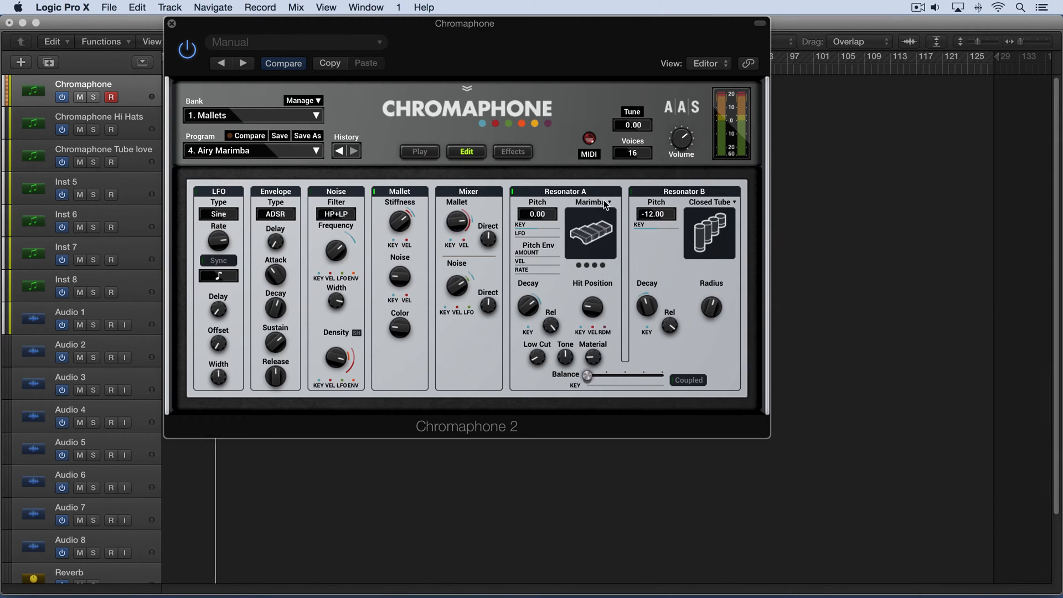
- Switch Resonator A from Marimba to String, then to Beam
click(603, 202)
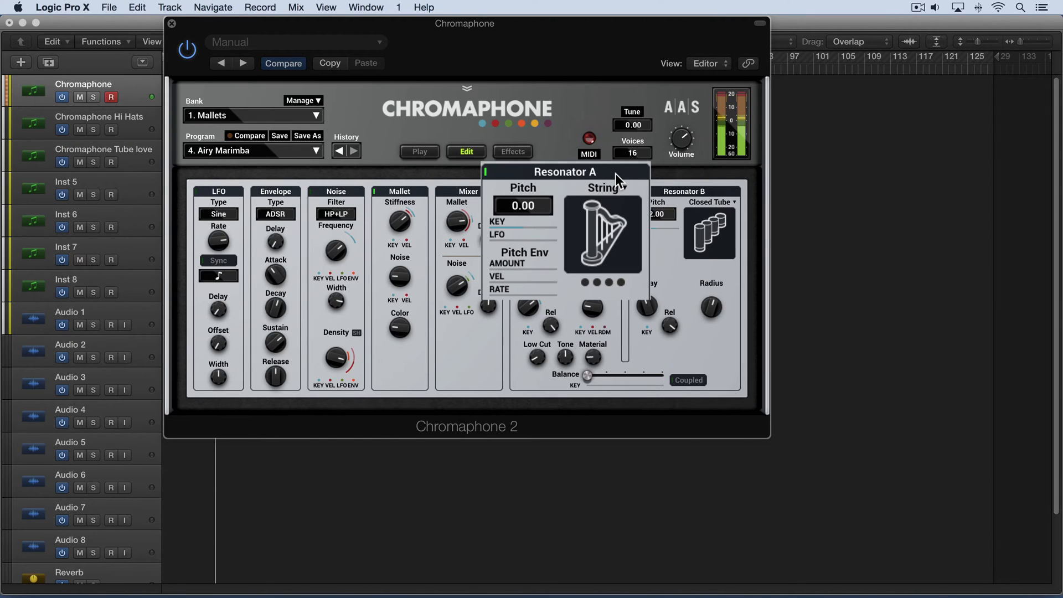
mouse_move(624, 192)
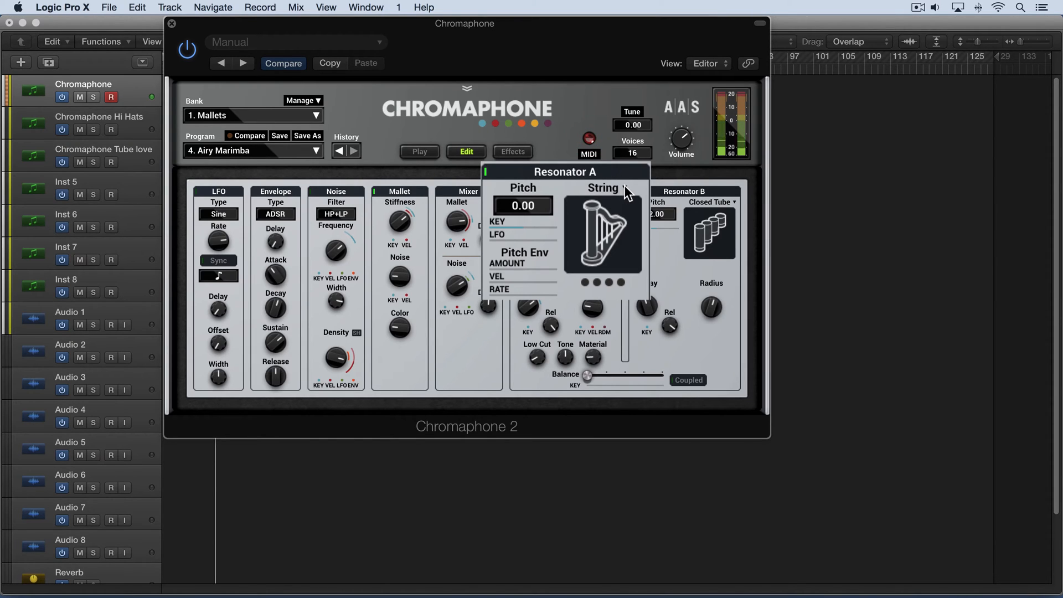
click(606, 188)
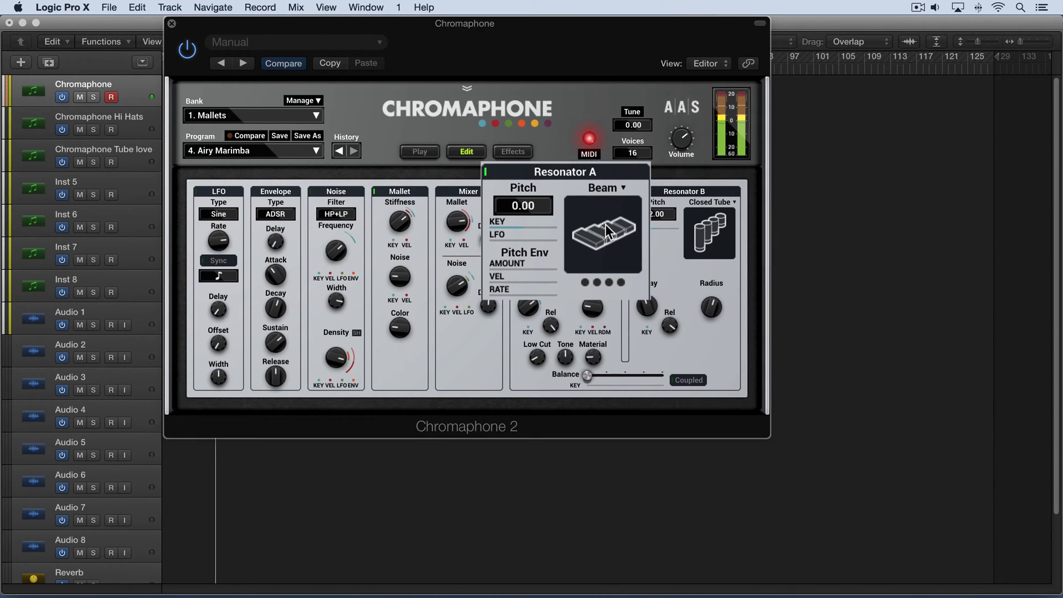
mouse_move(584, 289)
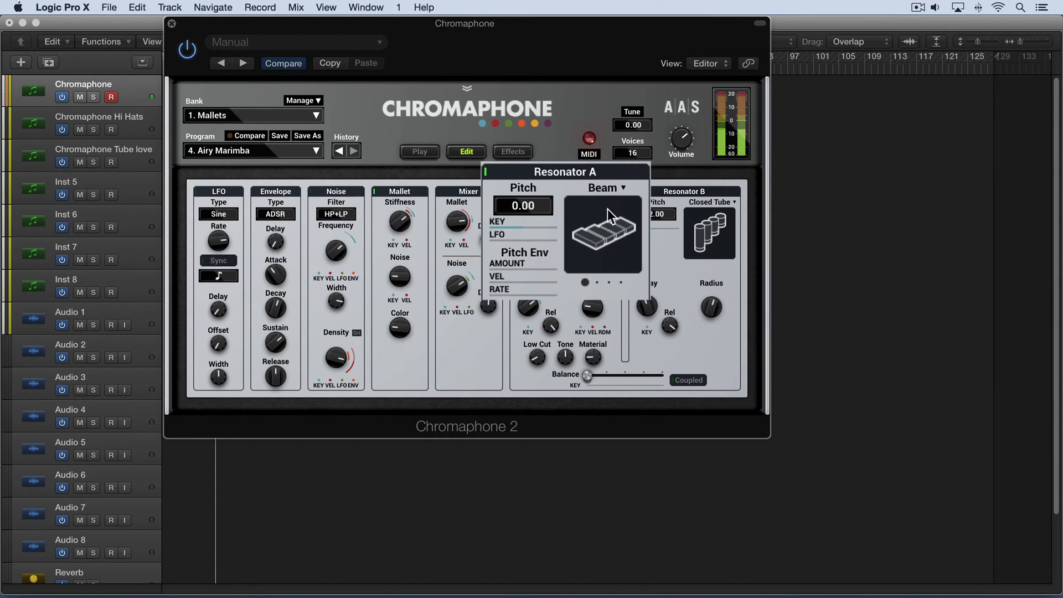
- Step Resonator A through Marimba, Drumhead and Membrane, leaving it on Plate
click(605, 188)
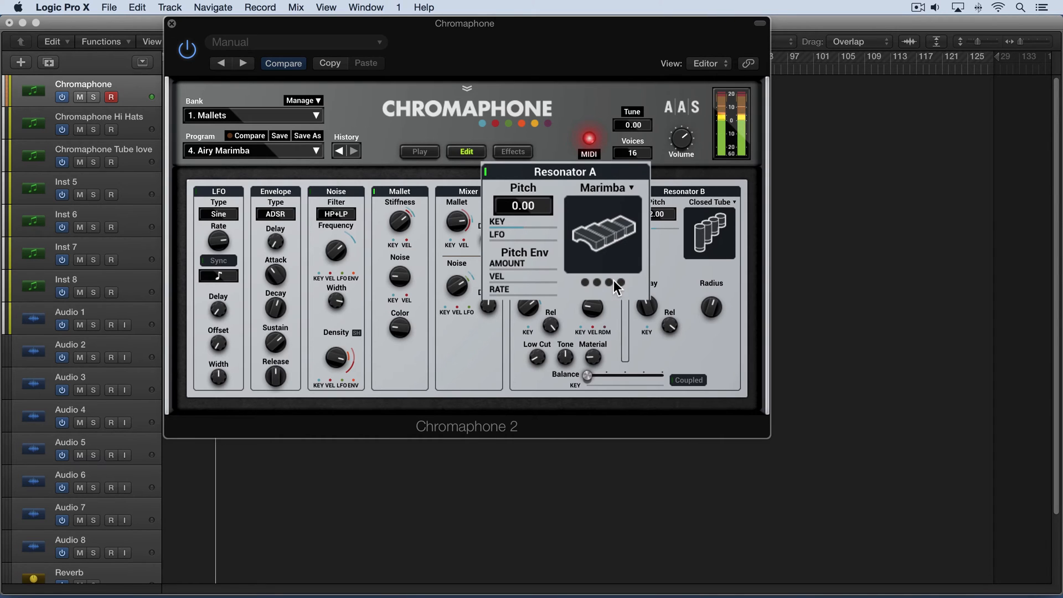
click(602, 188)
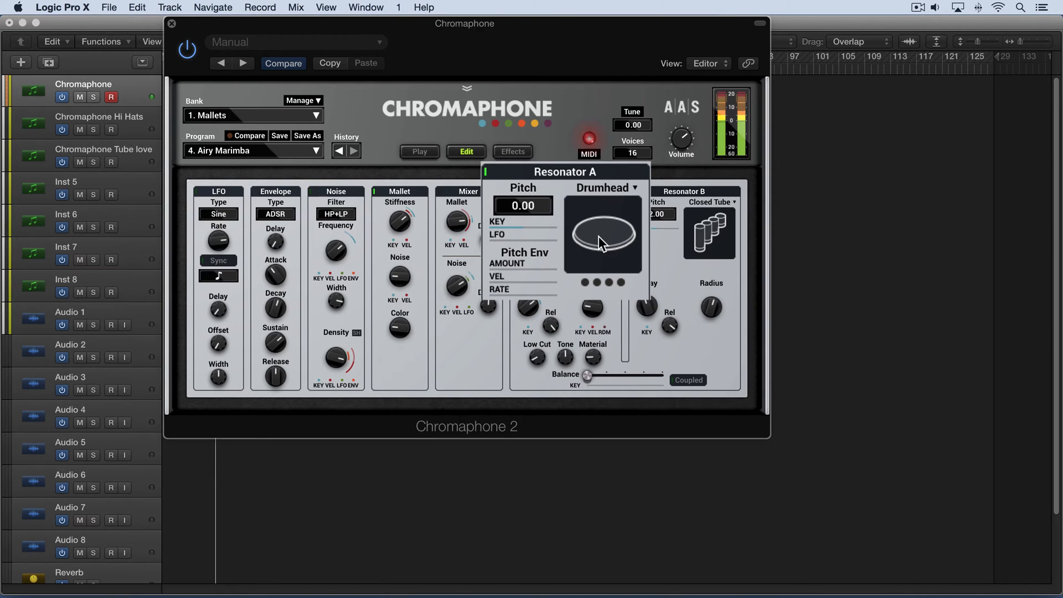
mouse_move(590, 268)
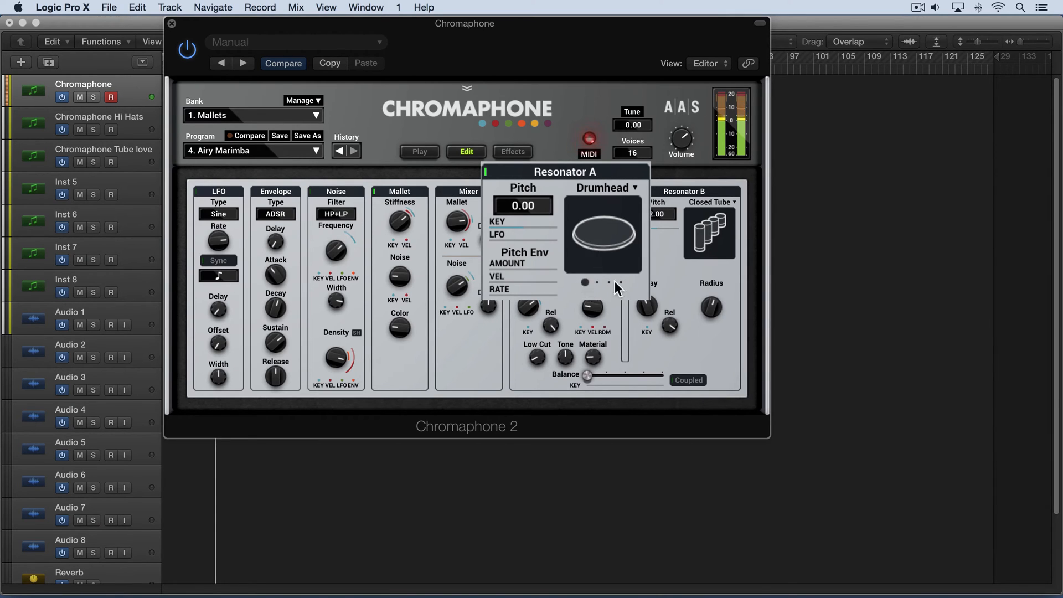
click(601, 188)
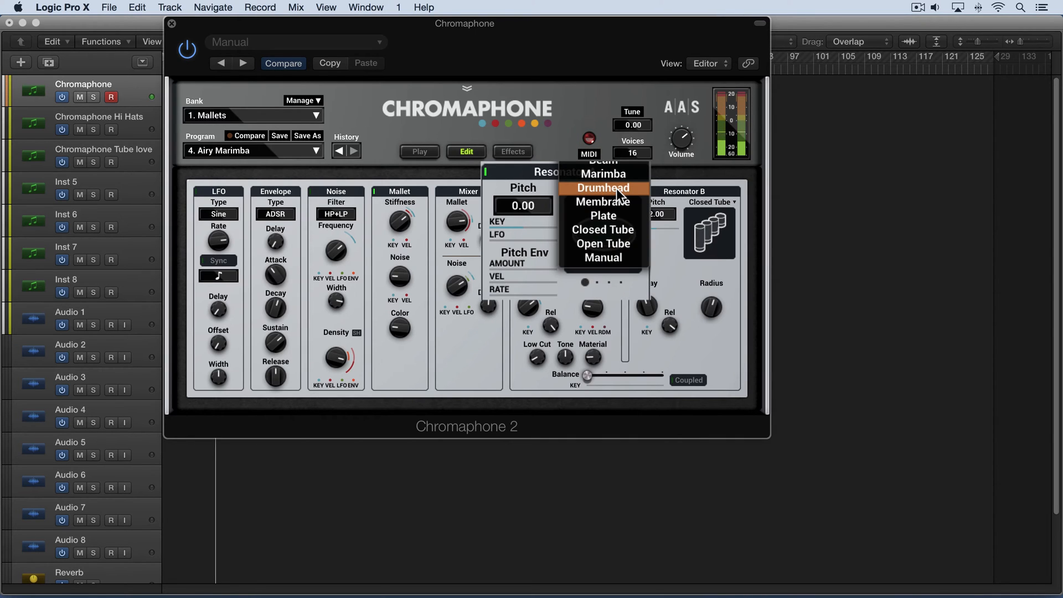
mouse_move(602, 201)
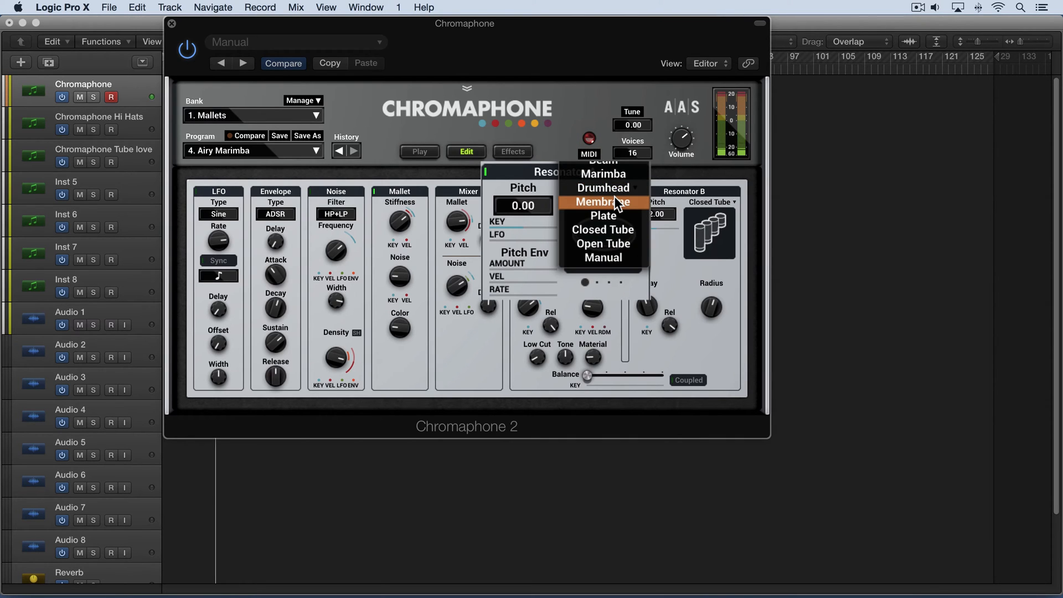
click(602, 202)
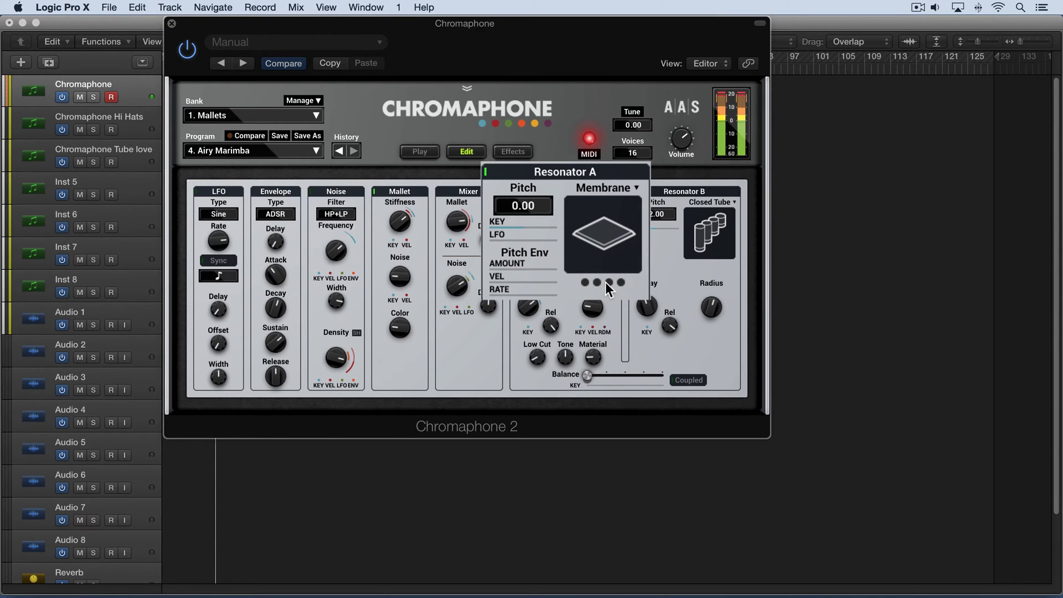
click(596, 282)
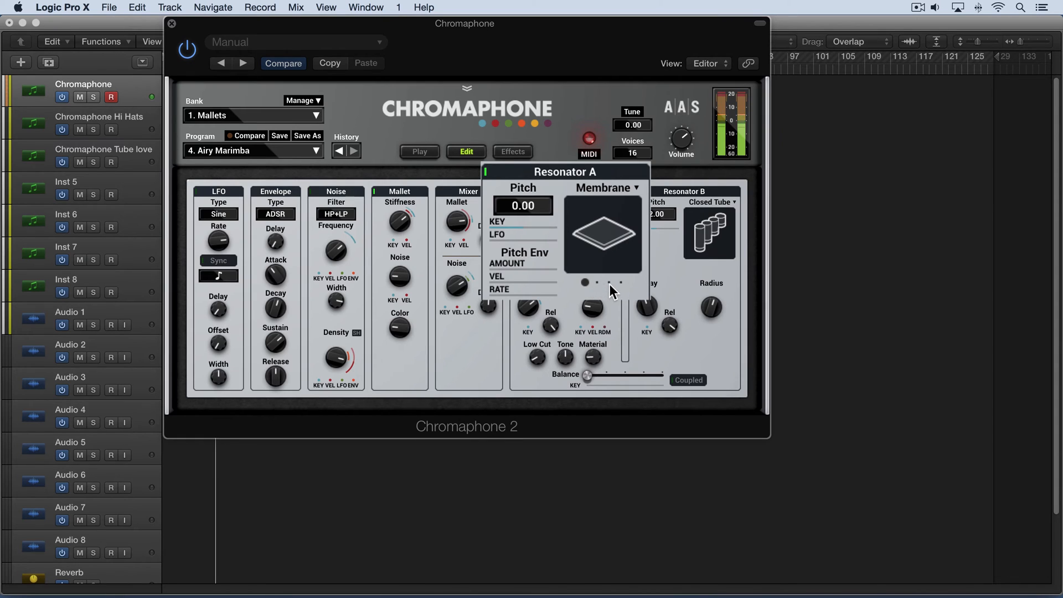
click(602, 188)
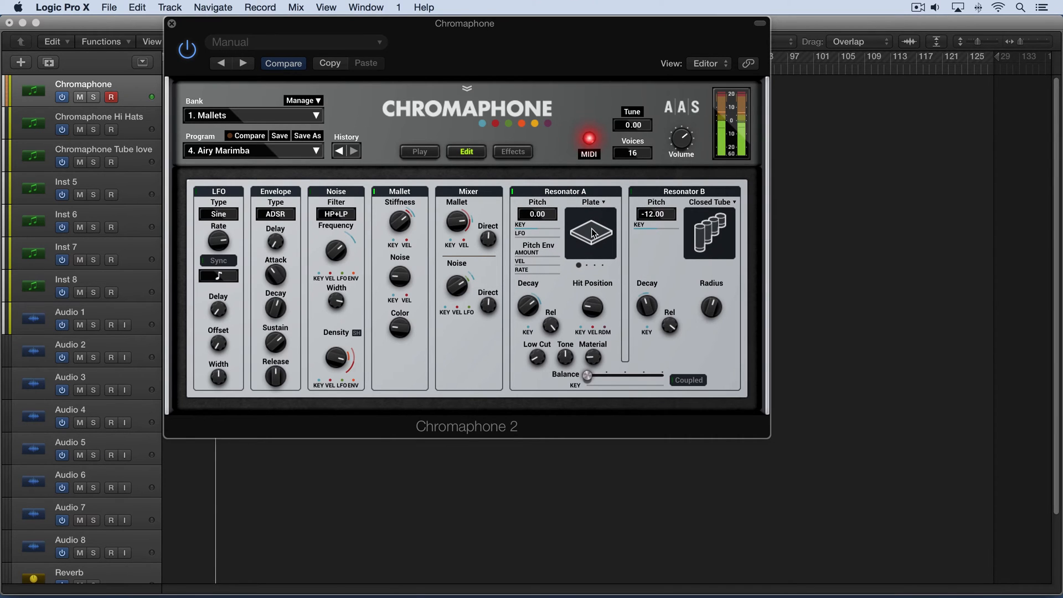
- Step Resonator A through Closed Tube and Open Tube, then set it to Manual showing its partials
click(593, 201)
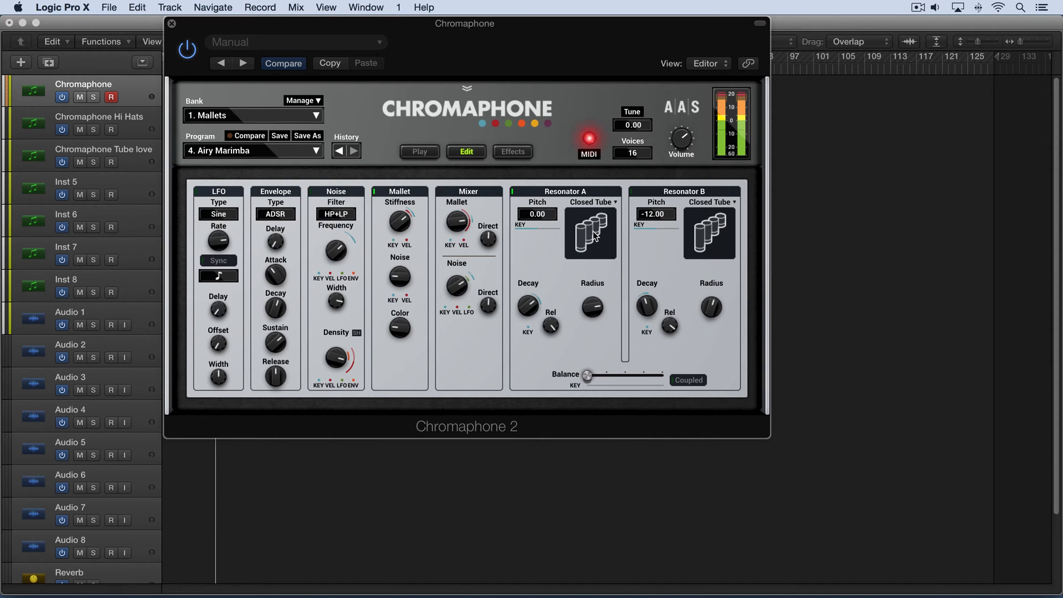
mouse_move(593, 222)
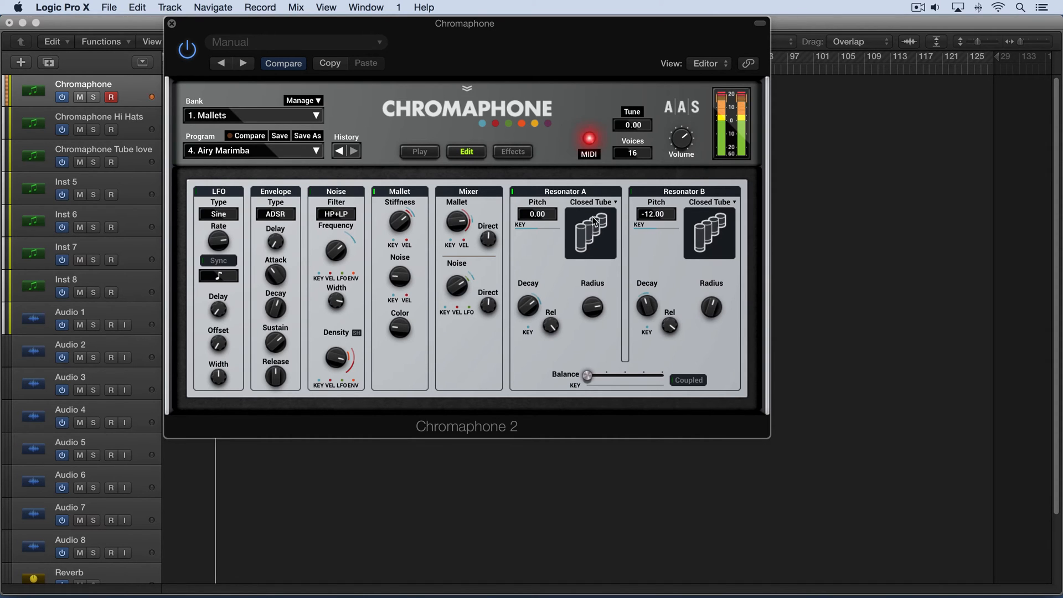
click(591, 202)
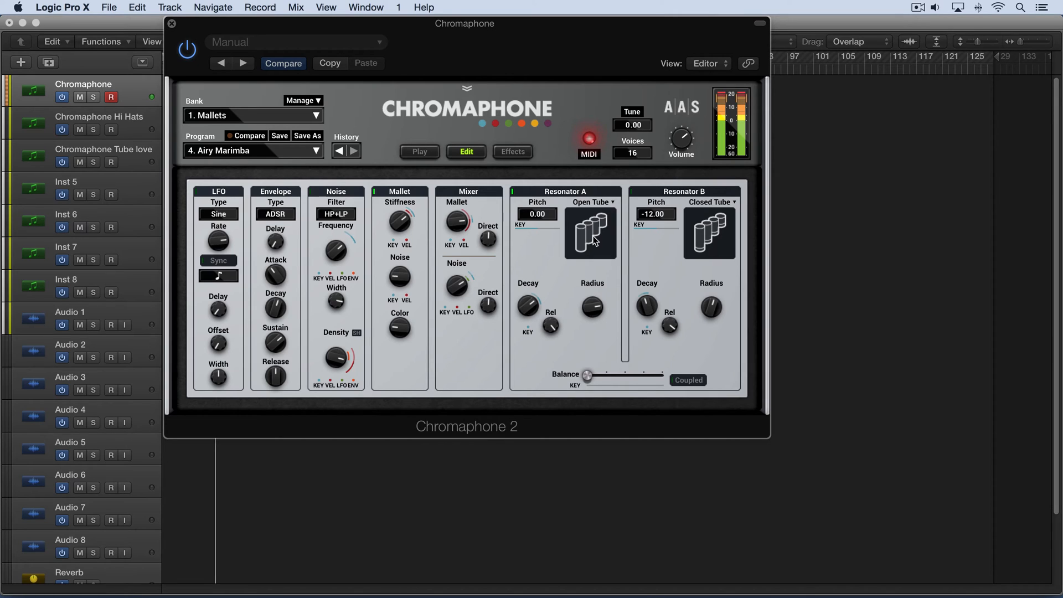
click(592, 201)
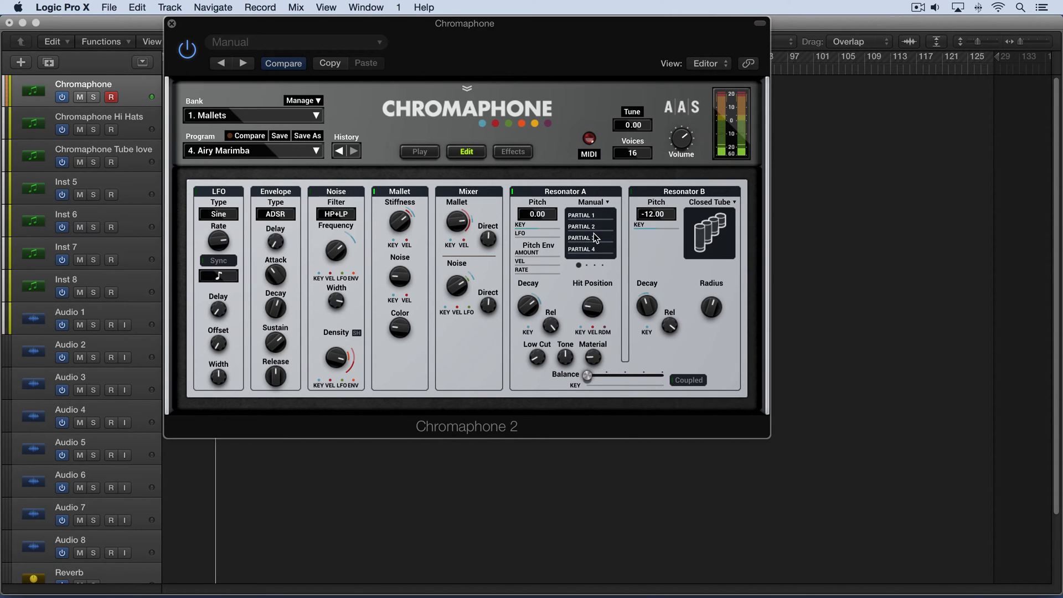
mouse_move(566, 246)
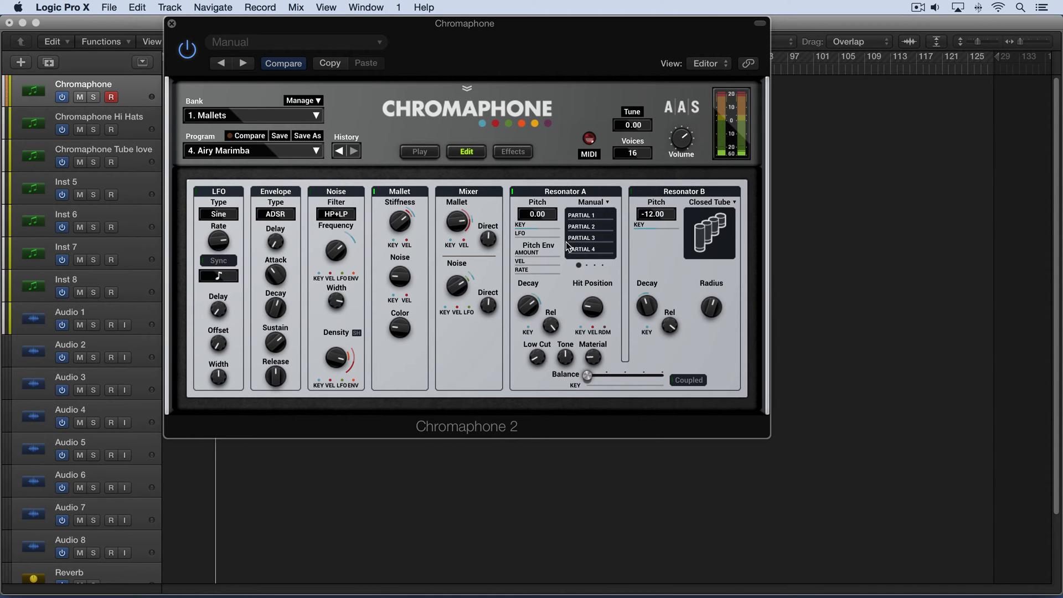
click(591, 202)
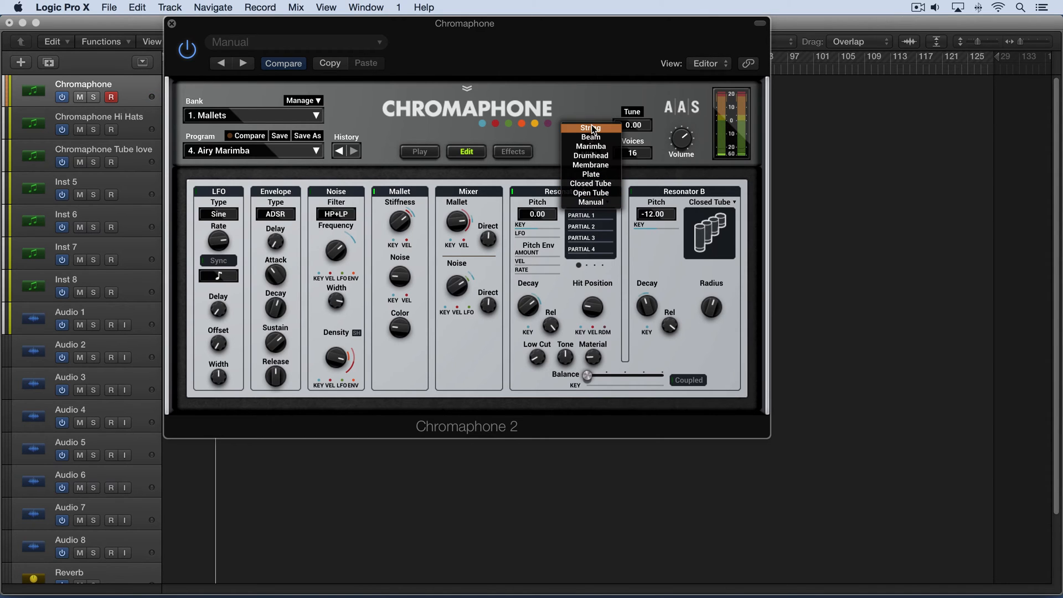
- Choose String as Resonator A's object type from the open type menu
click(588, 128)
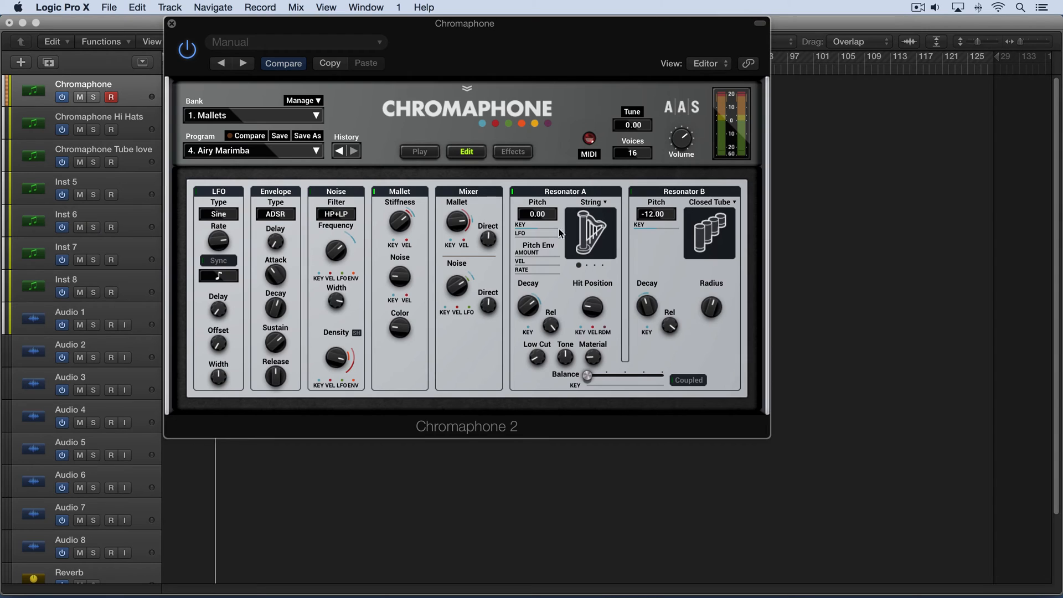
mouse_move(530, 221)
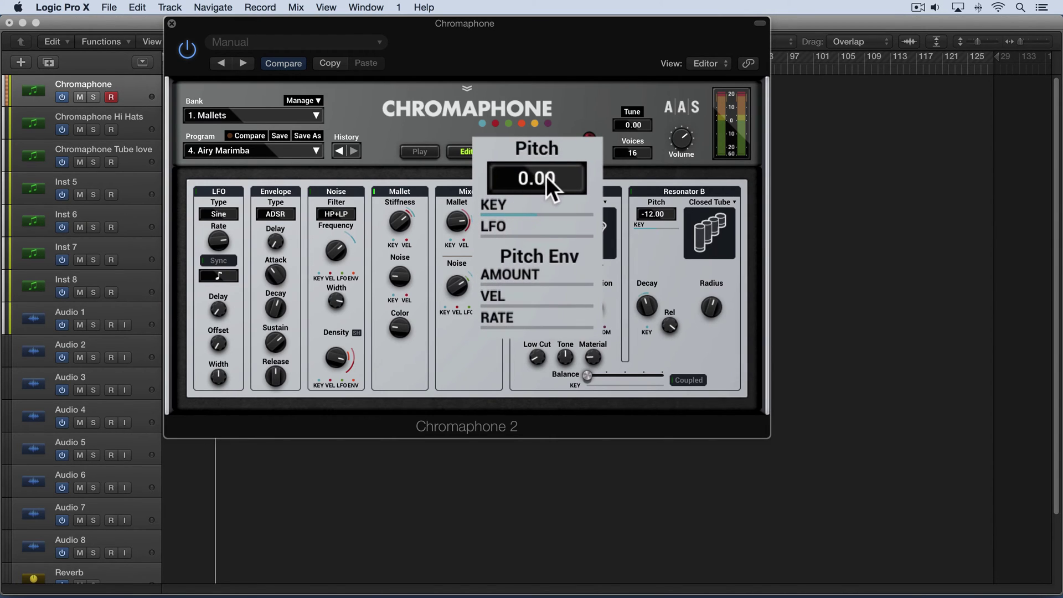
mouse_move(557, 191)
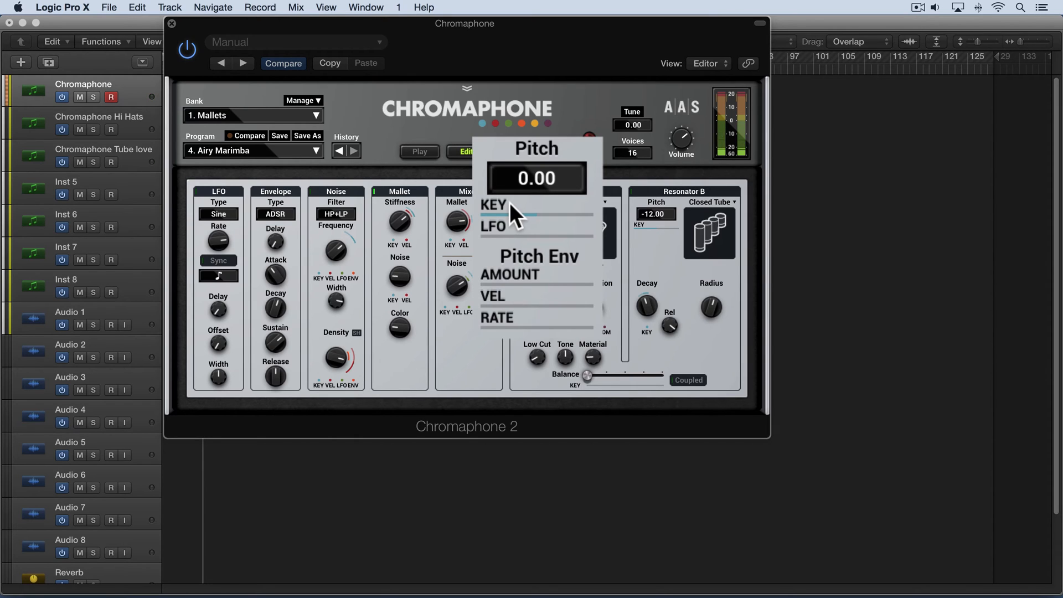
mouse_move(520, 221)
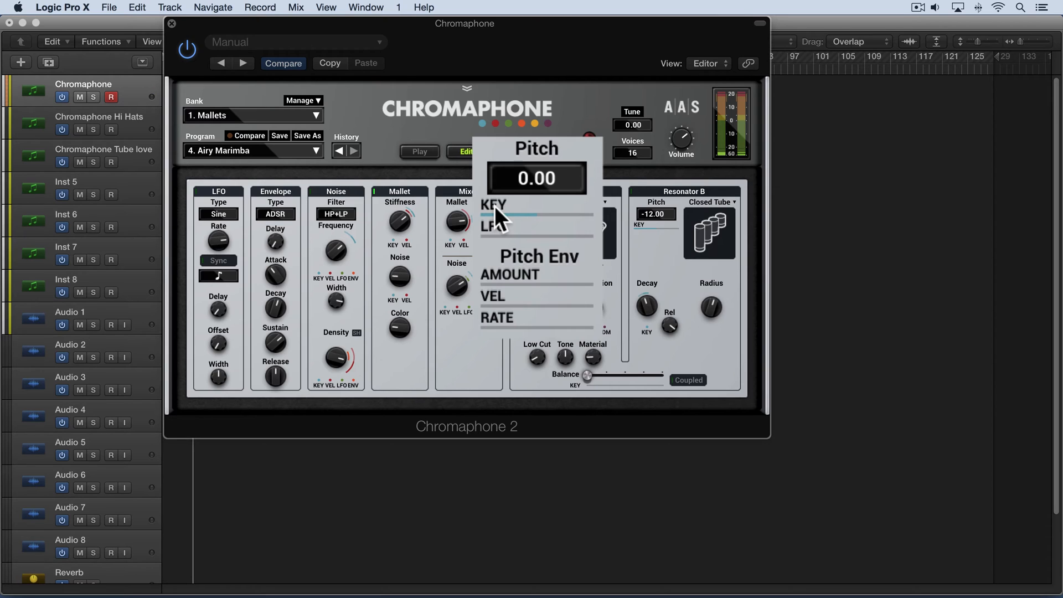
mouse_move(501, 217)
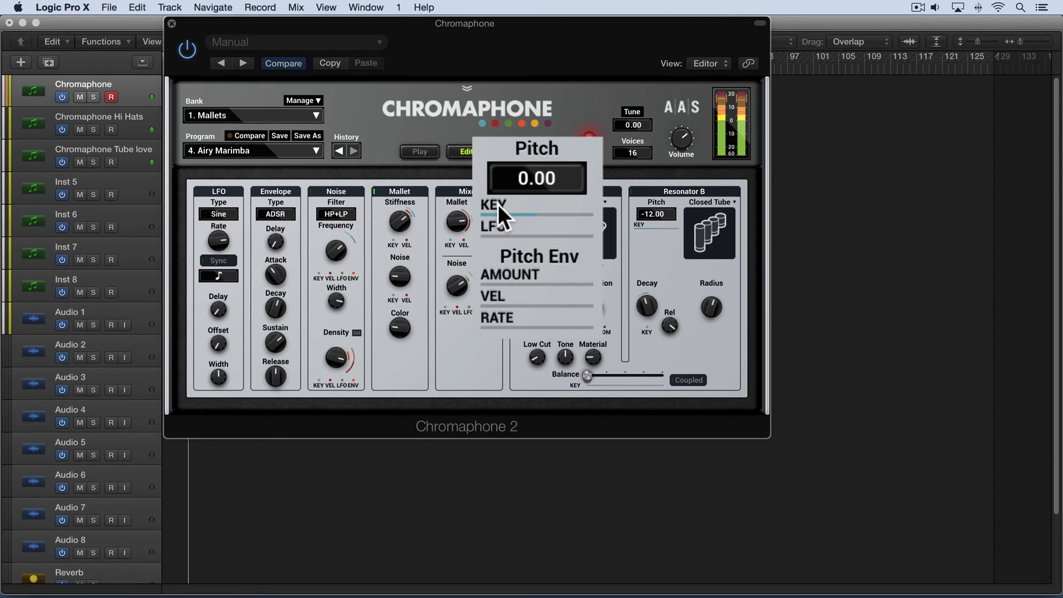
mouse_move(539, 221)
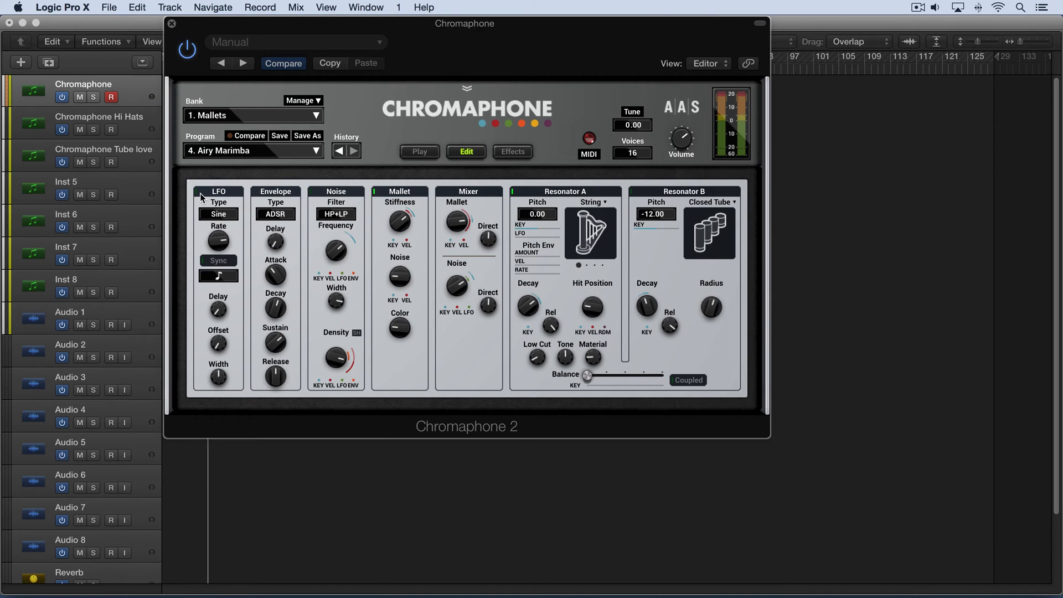
mouse_move(542, 230)
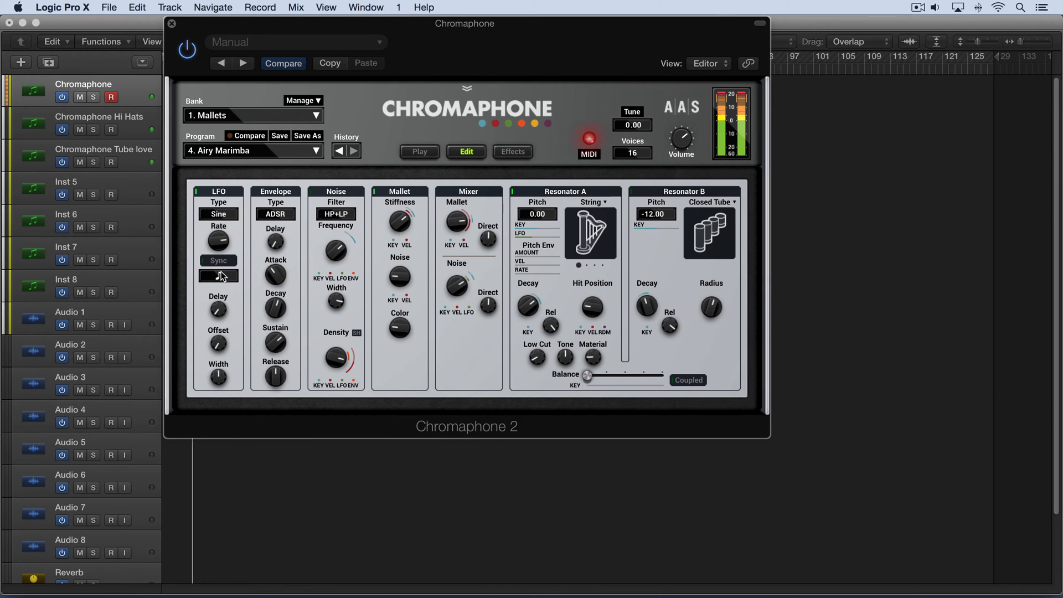
- Sync the LFO rate to a tempo note value and set its waveform to Square
click(218, 275)
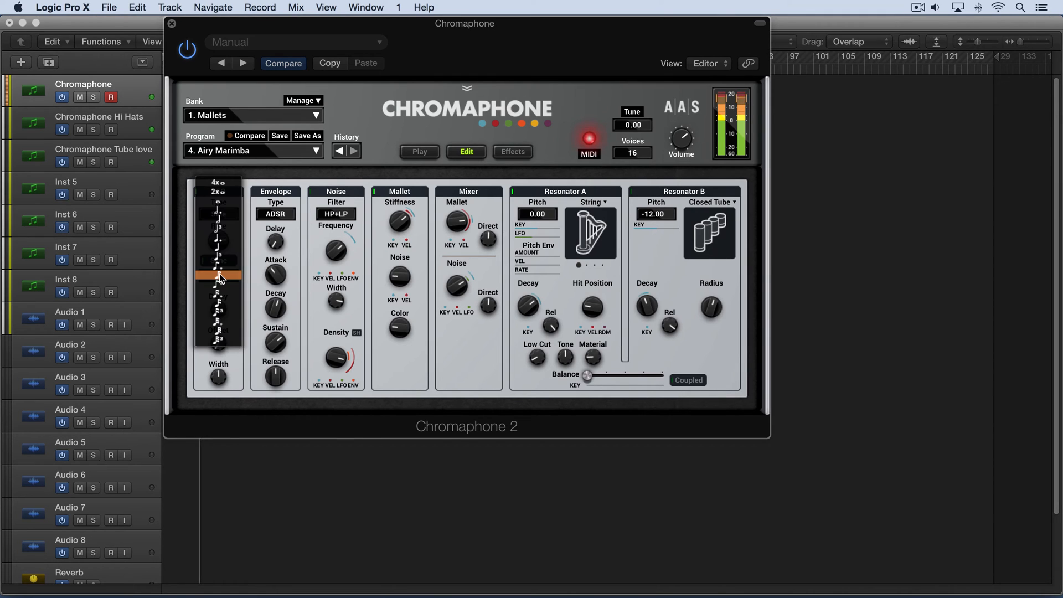
click(218, 202)
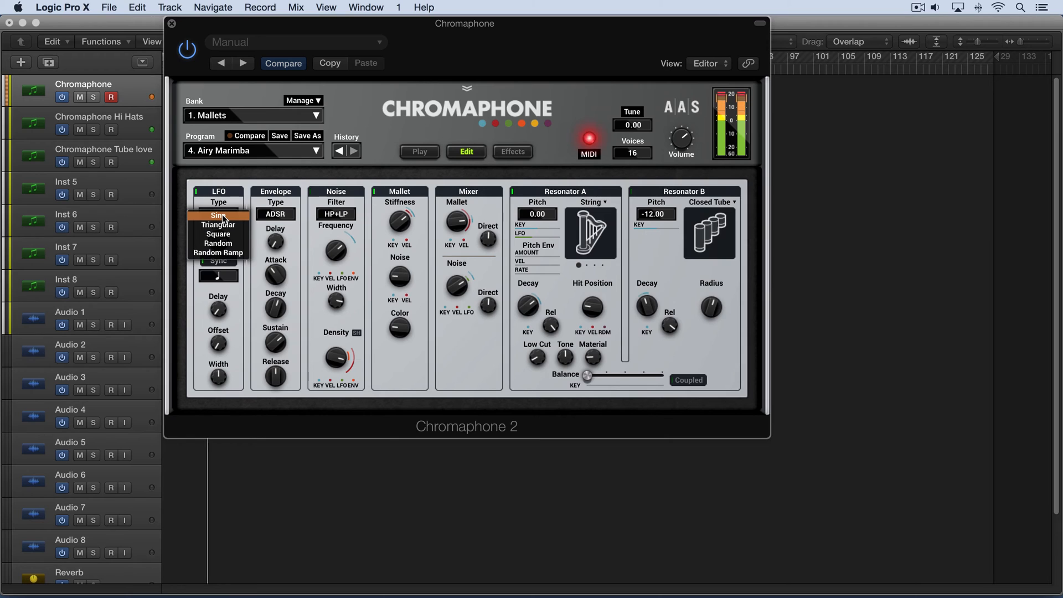
click(218, 234)
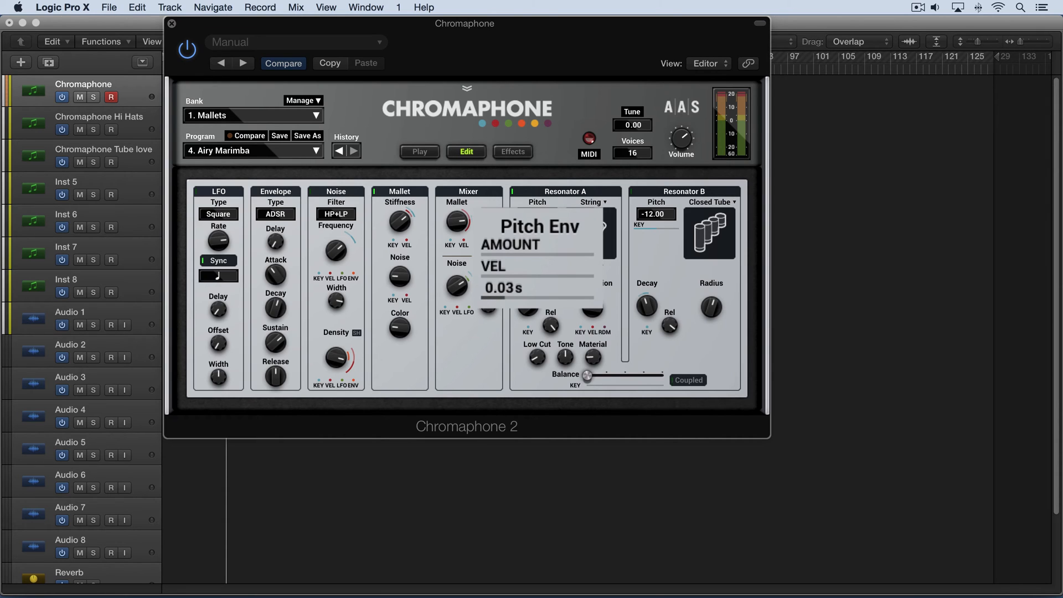
mouse_move(488, 305)
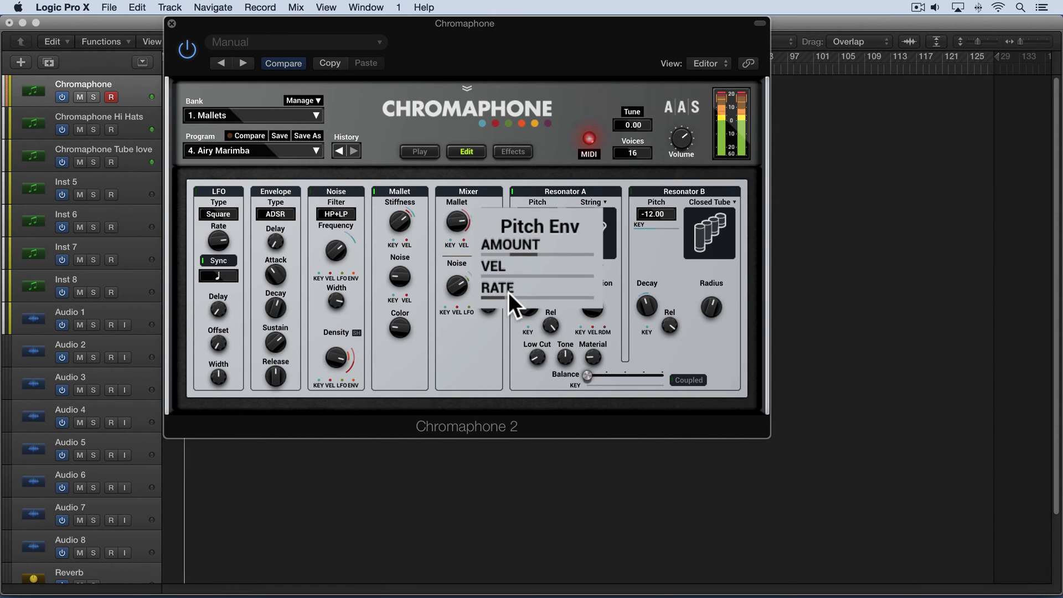
mouse_move(513, 263)
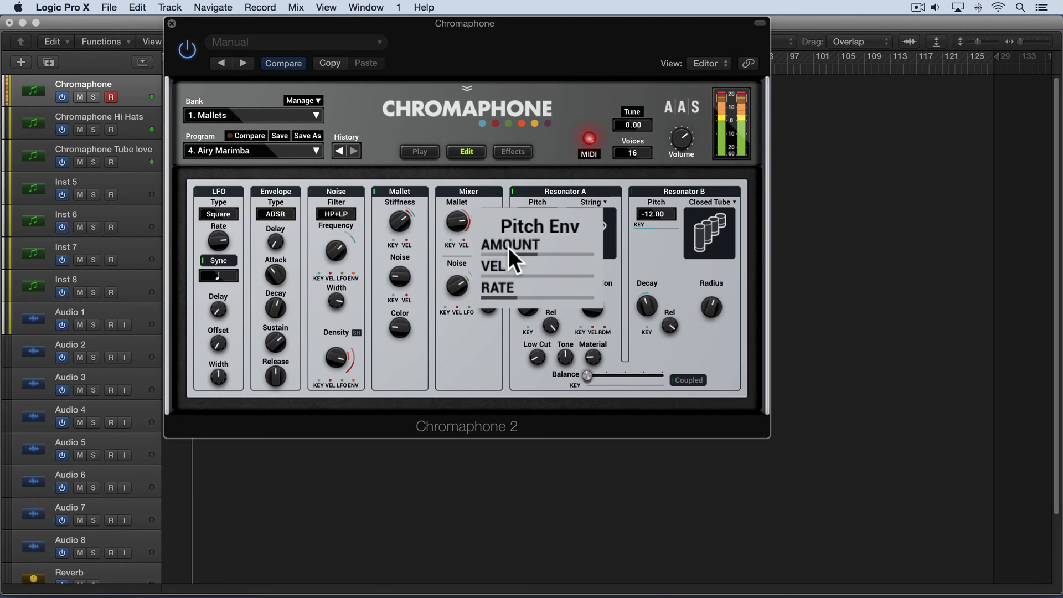
mouse_move(510, 261)
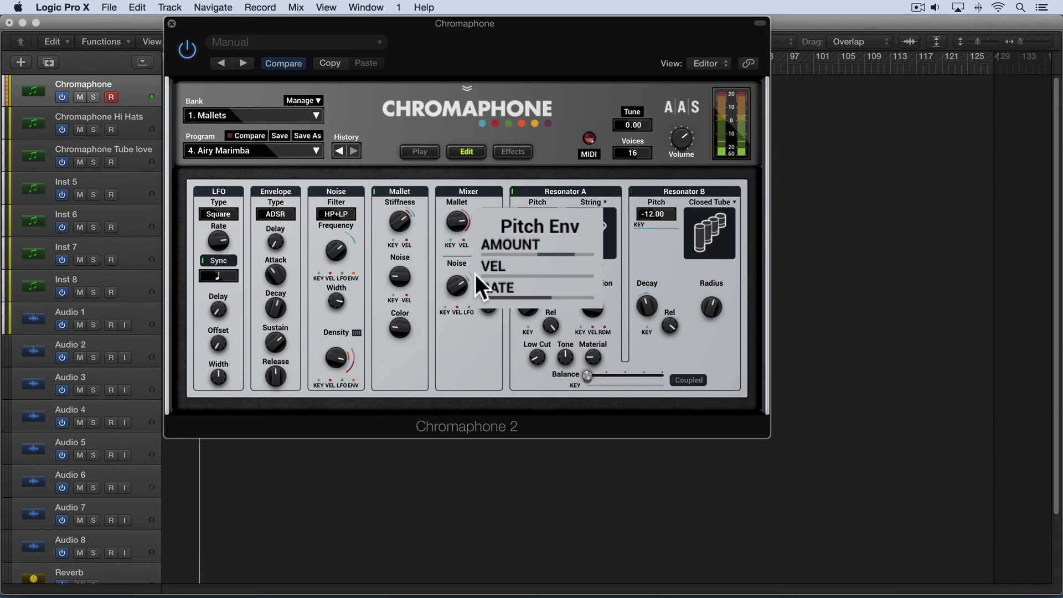
mouse_move(552, 319)
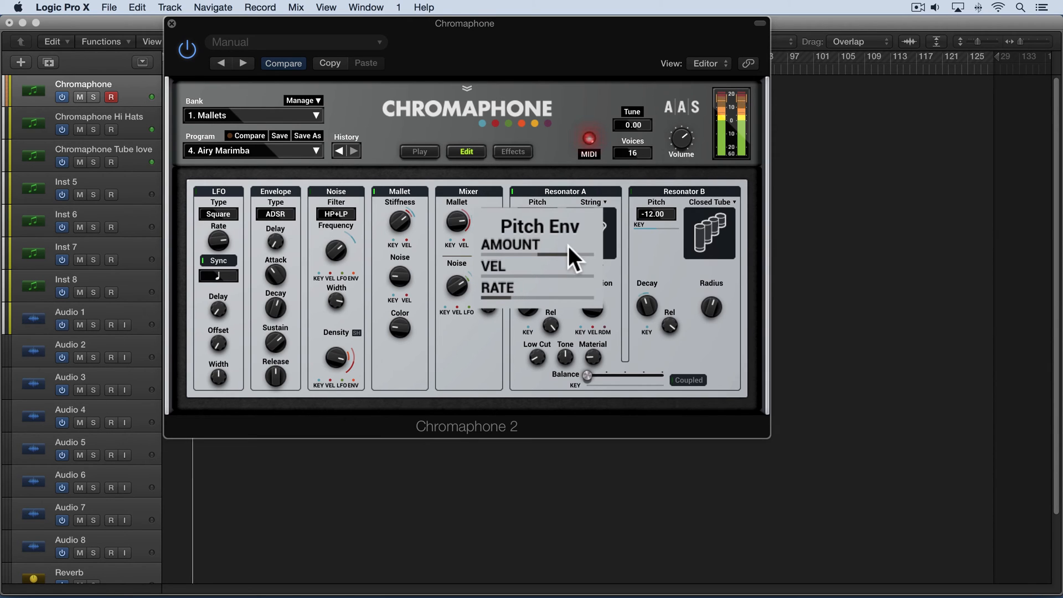
mouse_move(555, 267)
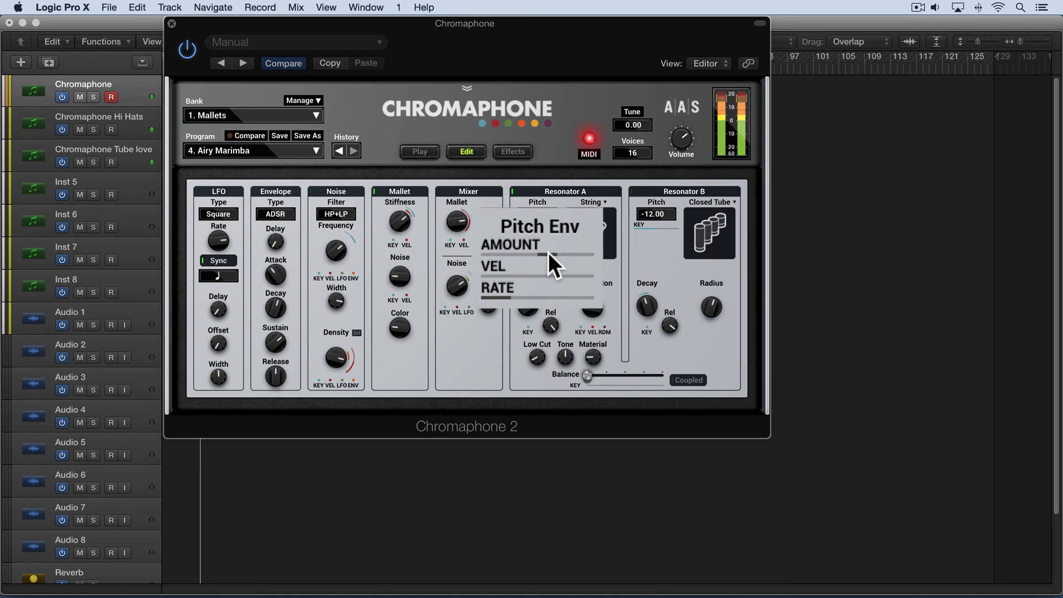
mouse_move(550, 282)
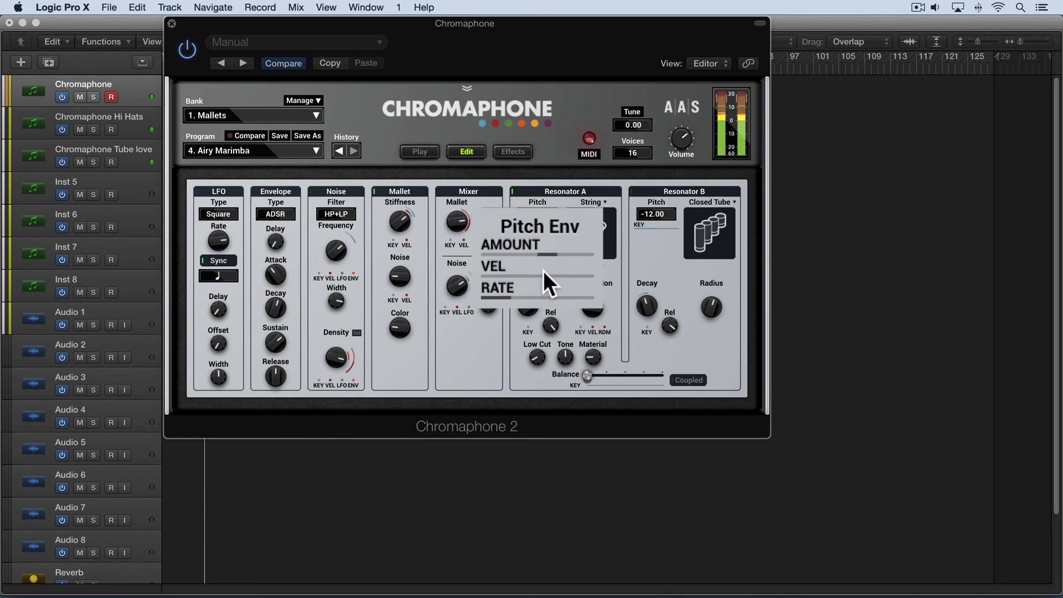
mouse_move(495, 281)
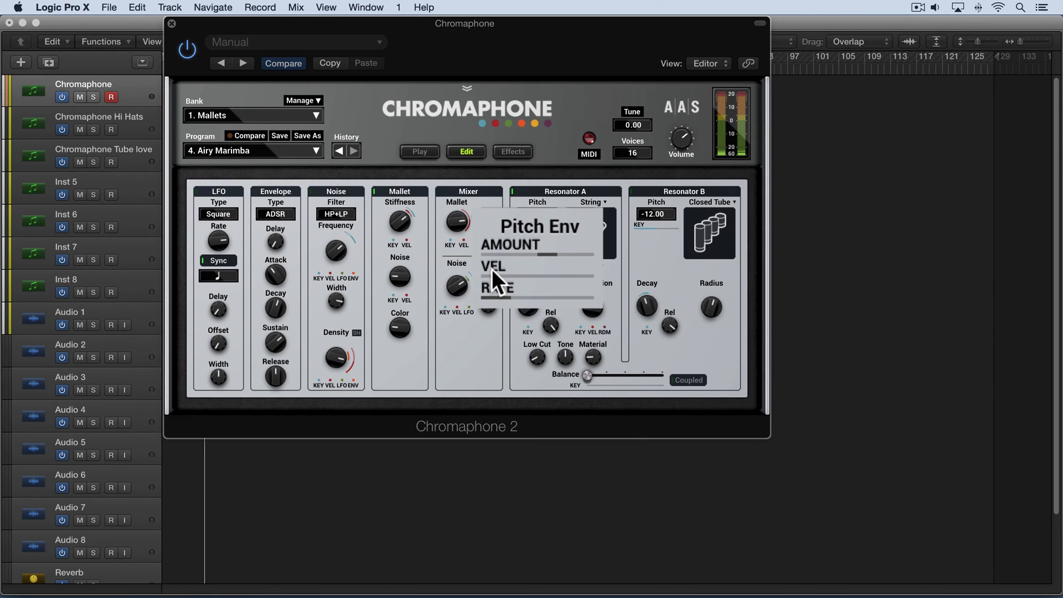
mouse_move(549, 264)
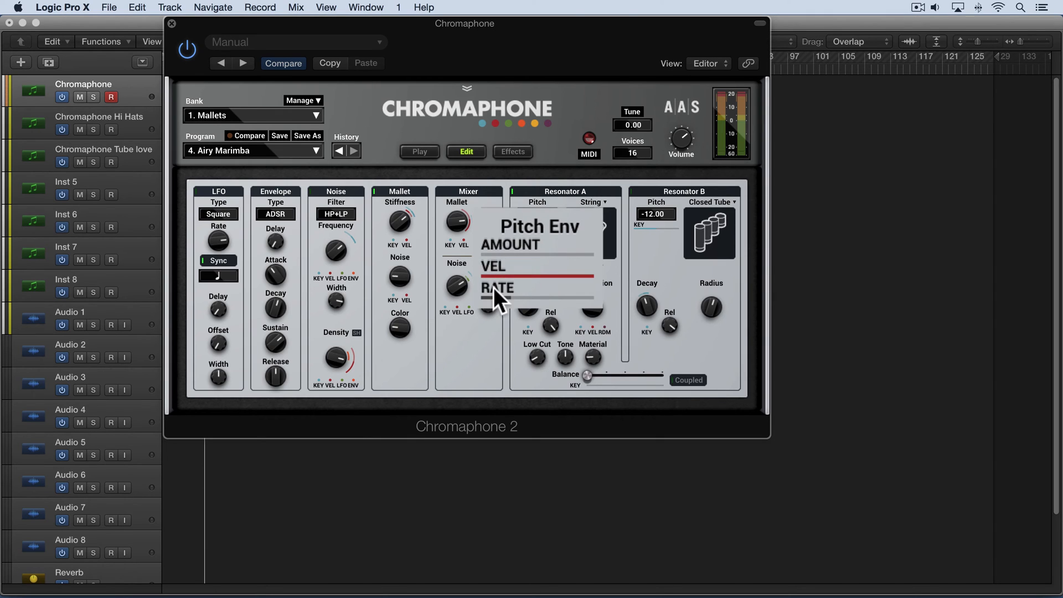
mouse_move(501, 305)
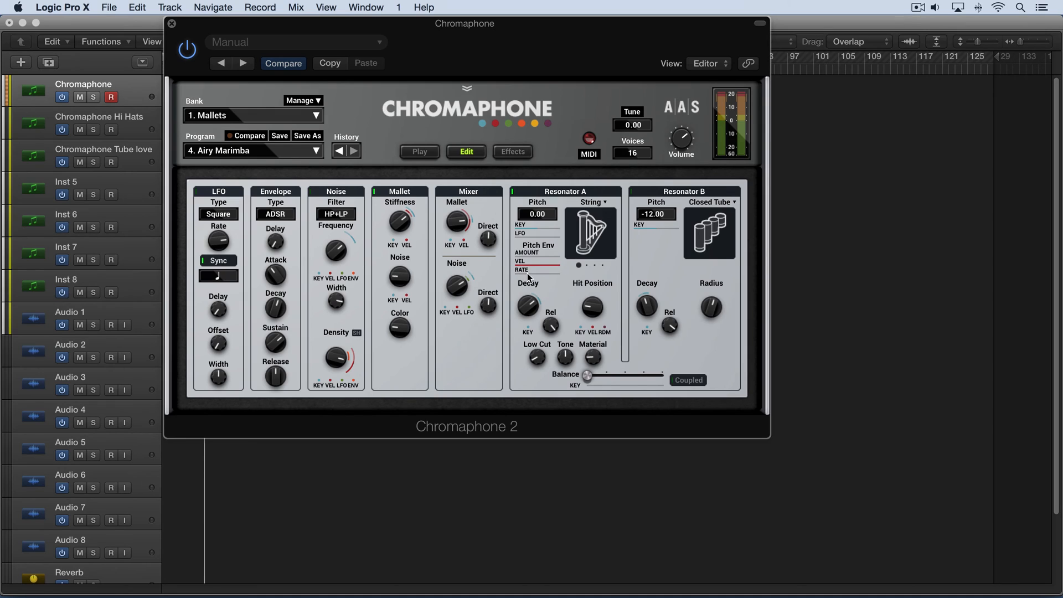
mouse_move(560, 332)
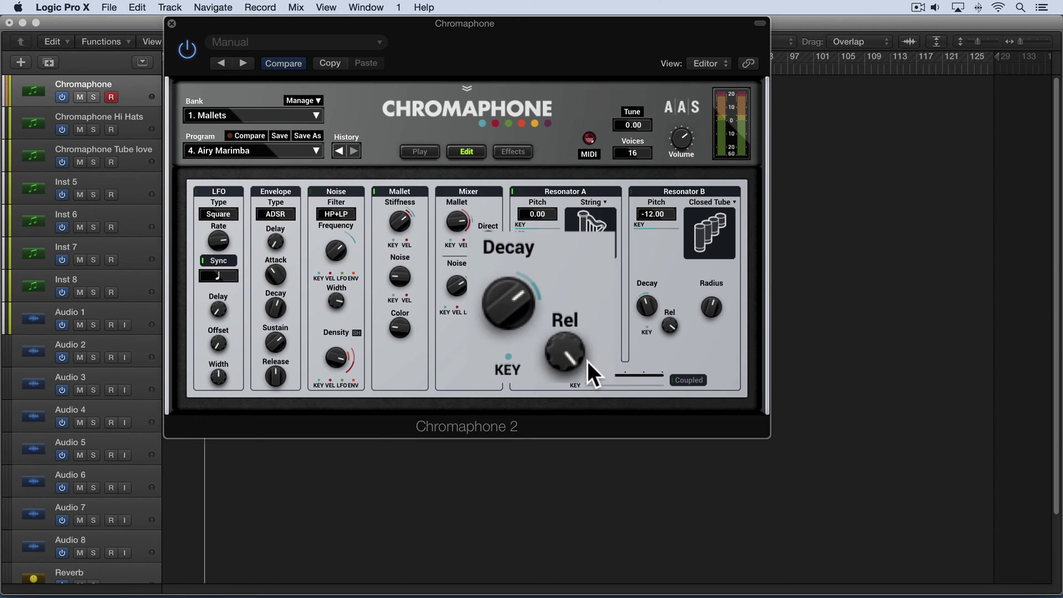
mouse_move(572, 349)
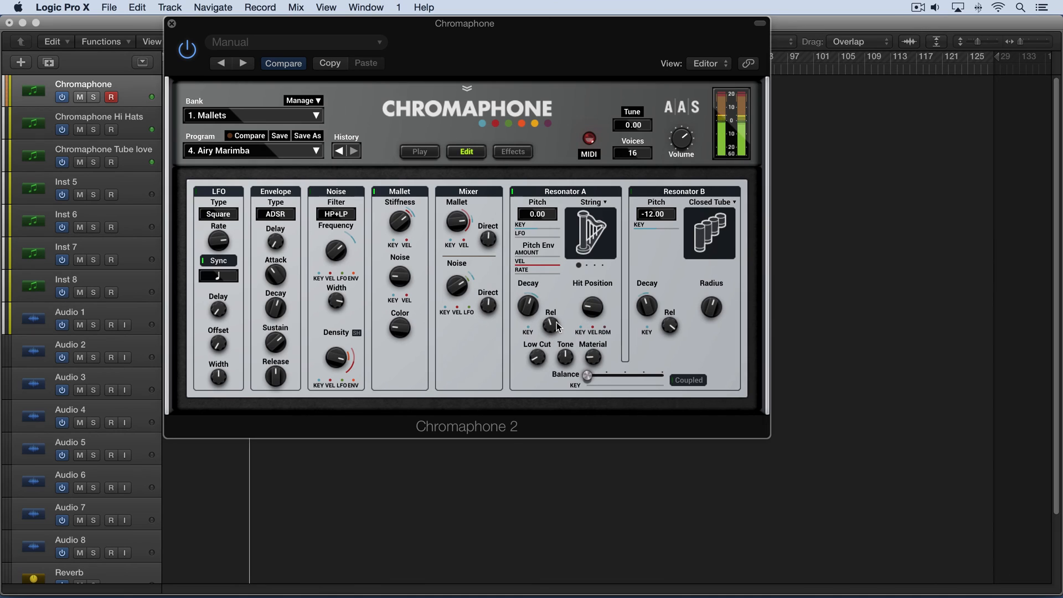
mouse_move(581, 324)
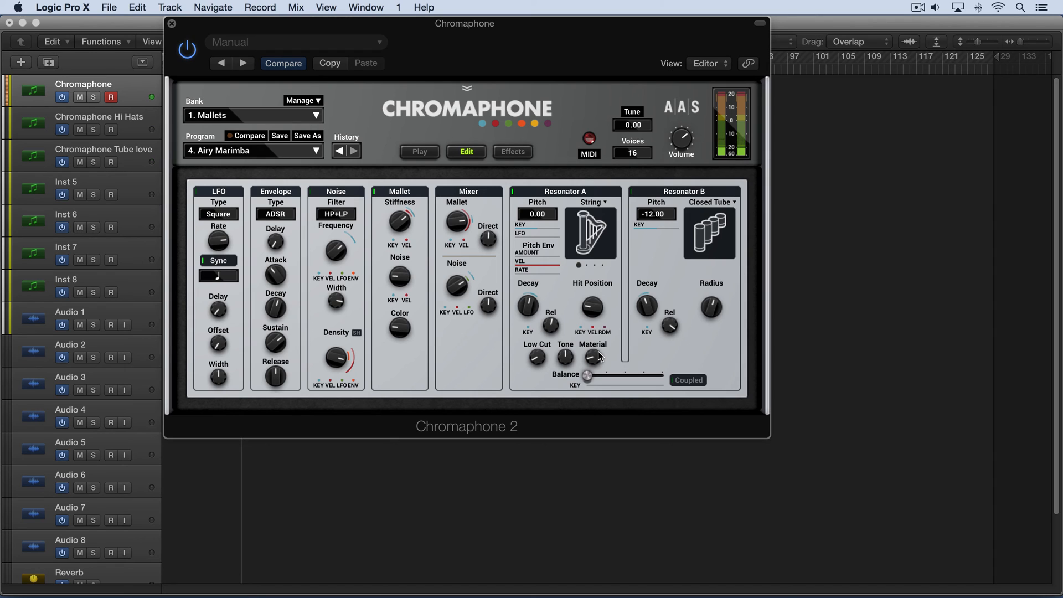
- Set Resonator A to the Closed Tube model, matching Resonator B
click(591, 201)
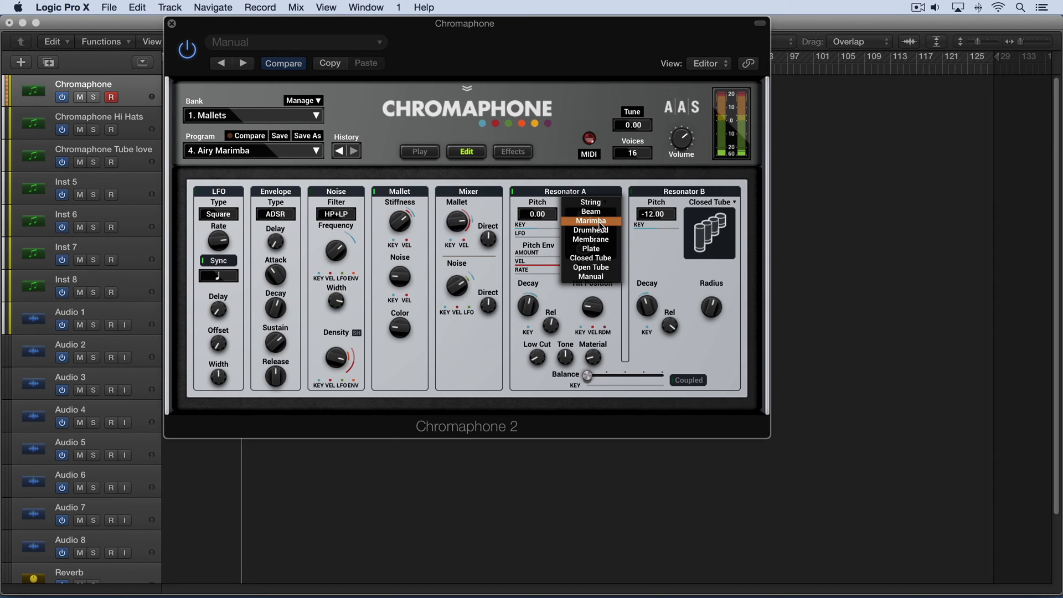
click(590, 258)
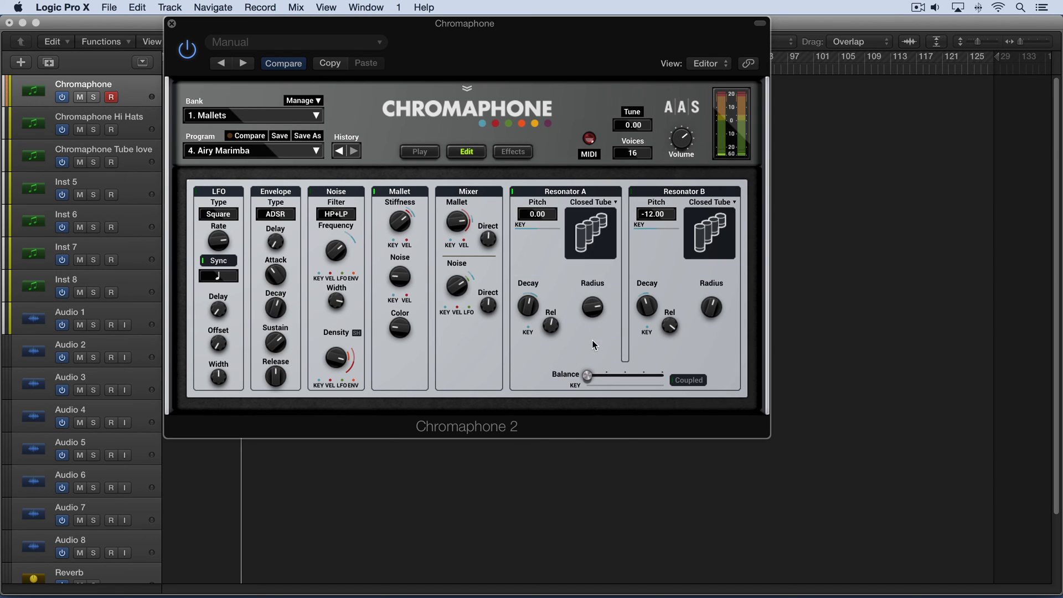
mouse_move(591, 309)
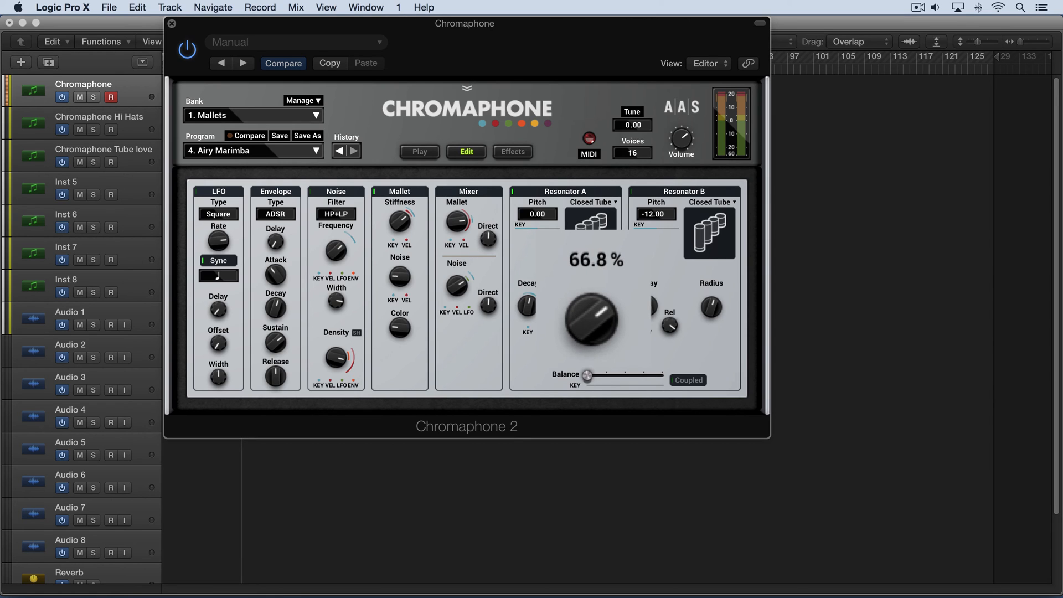
mouse_move(591, 323)
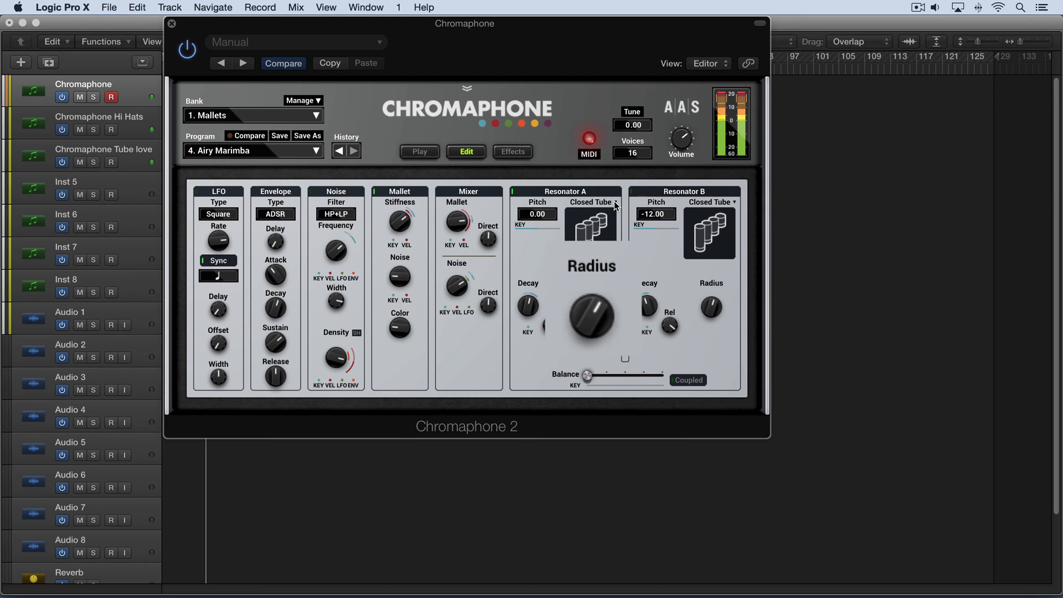
- Return Resonator A from Closed Tube back to the String model
click(593, 201)
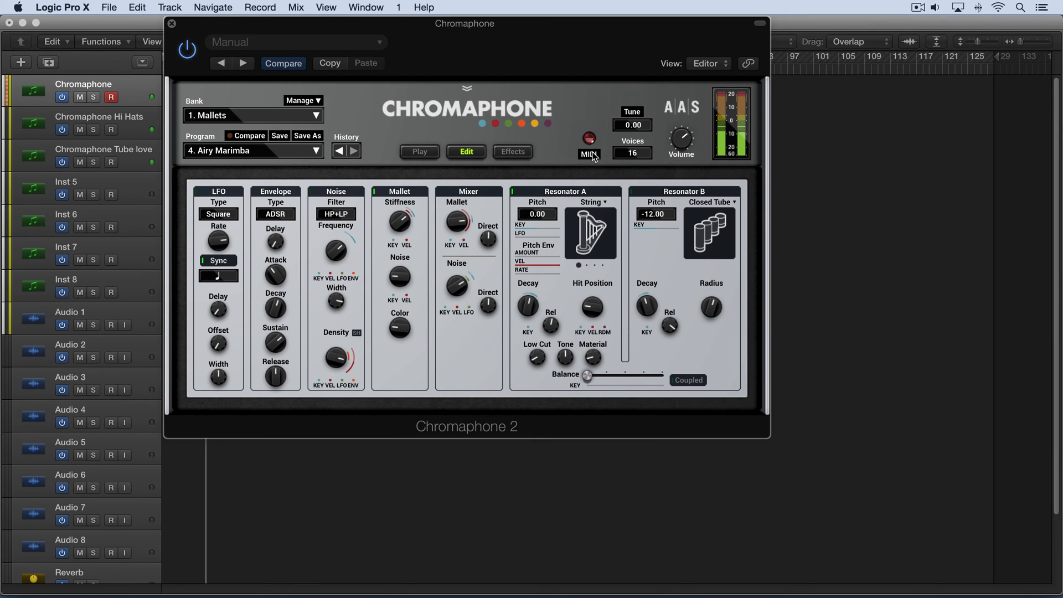
mouse_move(558, 359)
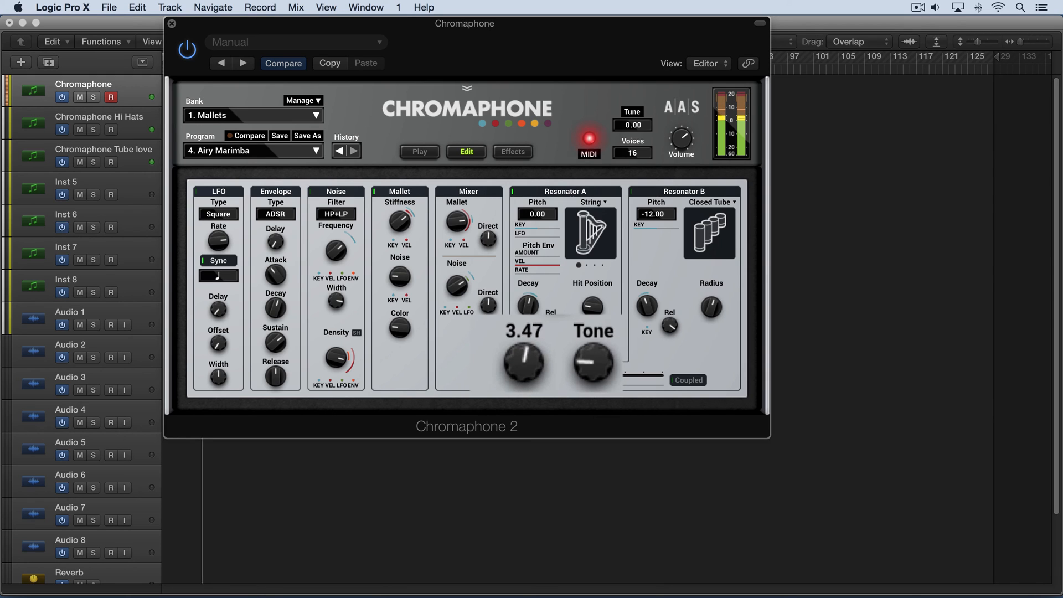
mouse_move(524, 364)
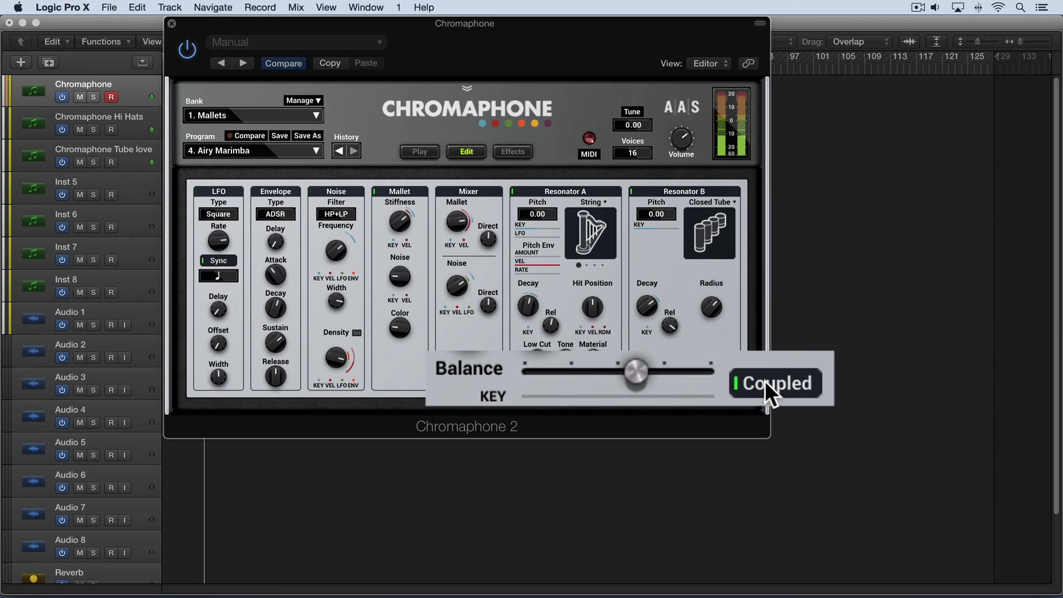
mouse_move(724, 231)
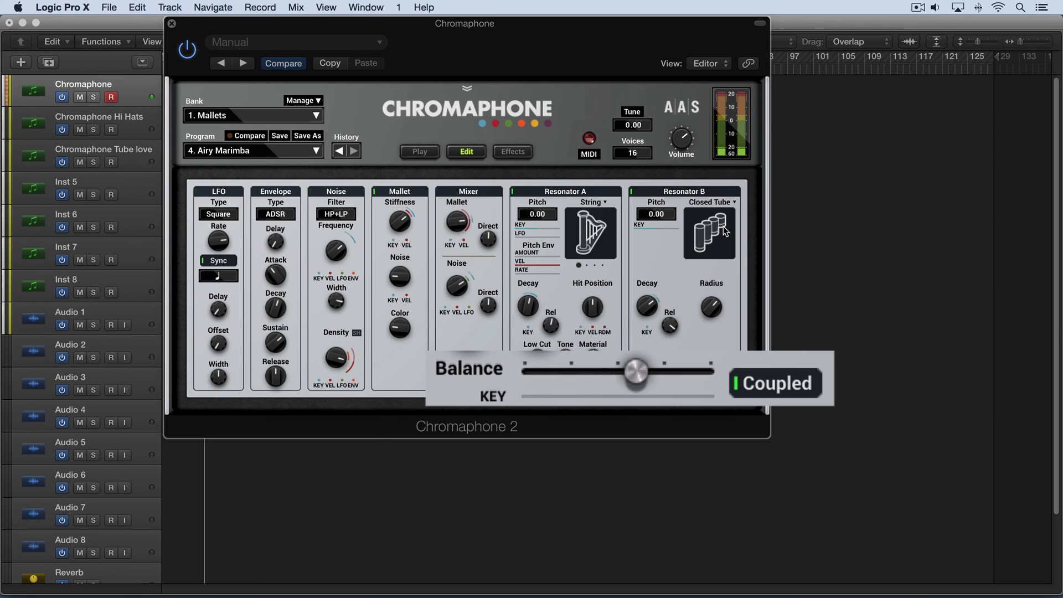